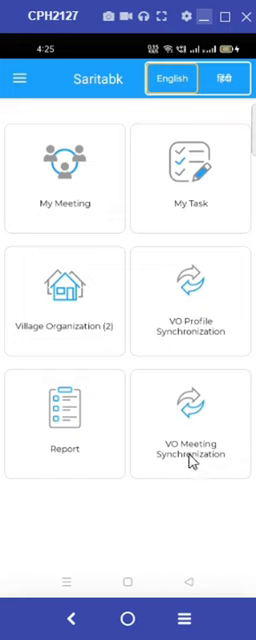
{"action": "mouse_move", "coordinate": [168, 262]}
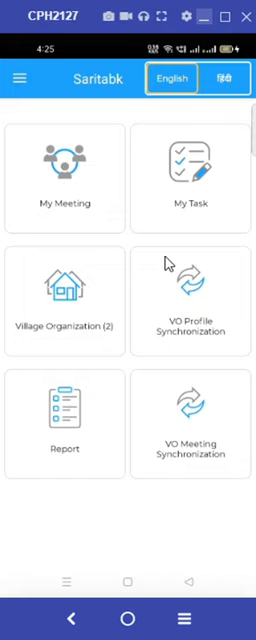
{"action": "mouse_move", "coordinate": [108, 336]}
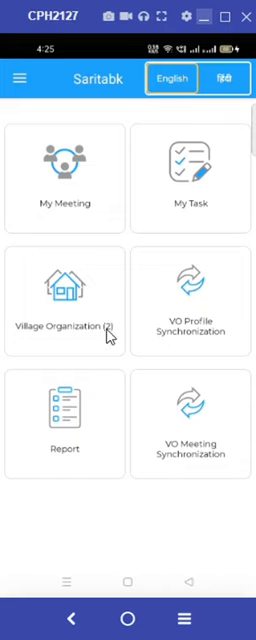
{"action": "mouse_move", "coordinate": [118, 108]}
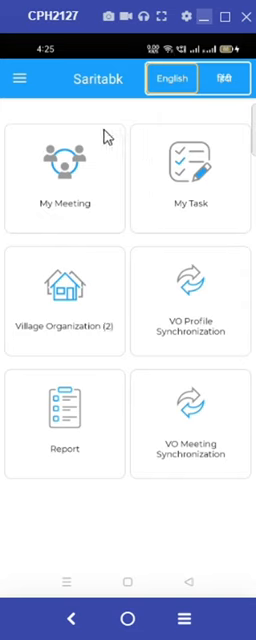
{"action": "mouse_move", "coordinate": [152, 304]}
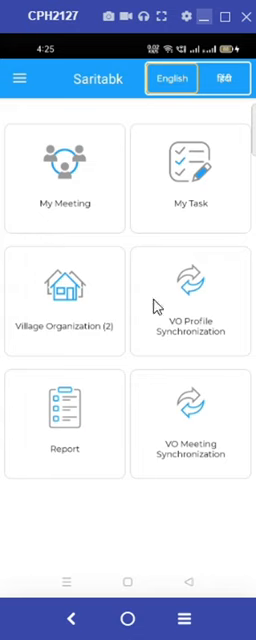
{"action": "mouse_move", "coordinate": [164, 210]}
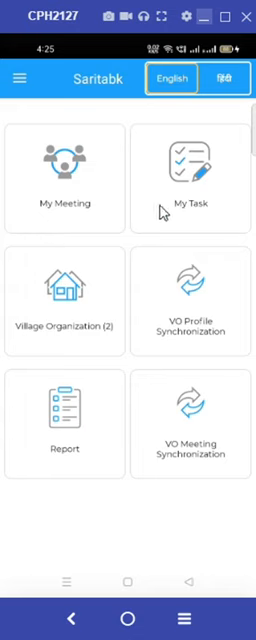
{"action": "mouse_move", "coordinate": [88, 100]}
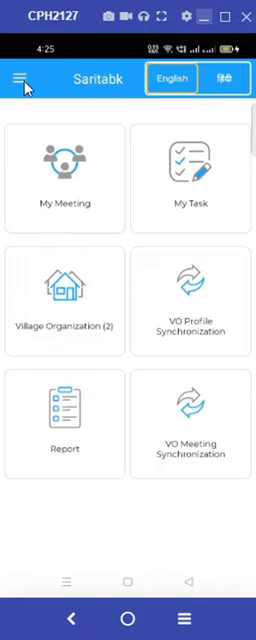
Step: From the menu's Change Role option, pick CLF Bookkeeper as the new role
{"action": "left_click", "coordinate": [20, 76]}
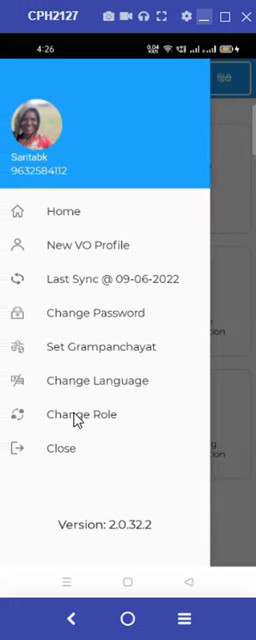
{"action": "left_click", "coordinate": [80, 414]}
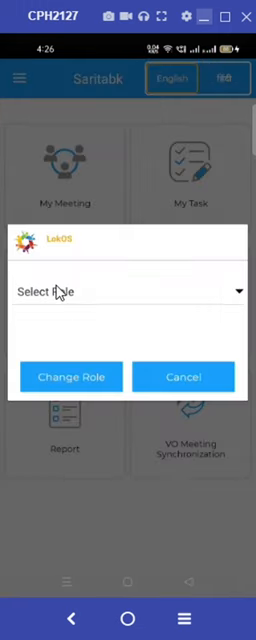
{"action": "left_click", "coordinate": [130, 290]}
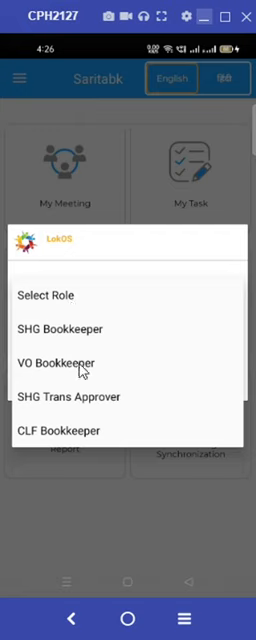
{"action": "mouse_move", "coordinate": [84, 440]}
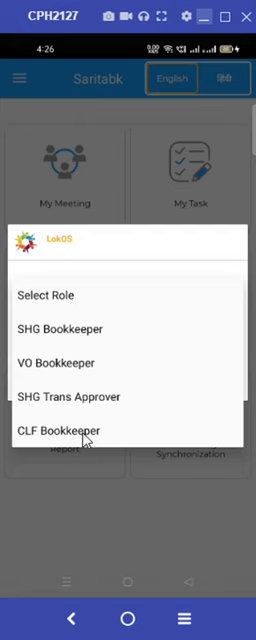
{"action": "left_click", "coordinate": [64, 430]}
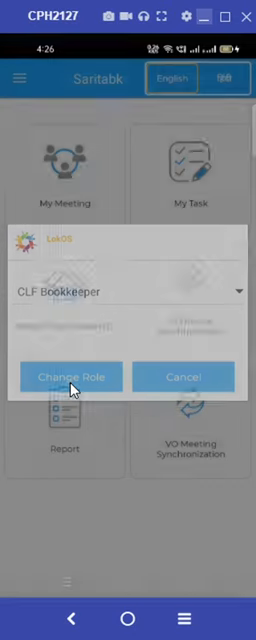
Step: Confirm the CLF Bookkeeper role switch and accept Hindi as the regional language
{"action": "left_click", "coordinate": [68, 376]}
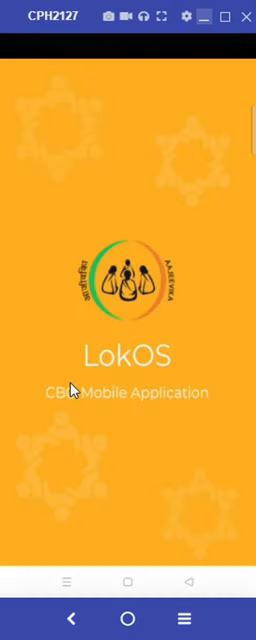
{"action": "mouse_move", "coordinate": [106, 400]}
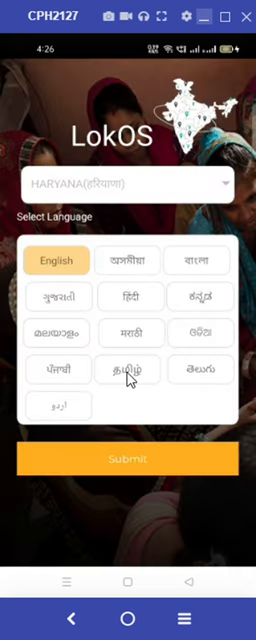
{"action": "left_click", "coordinate": [128, 298]}
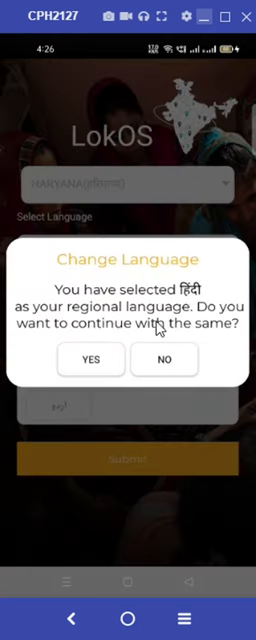
{"action": "left_click", "coordinate": [88, 360]}
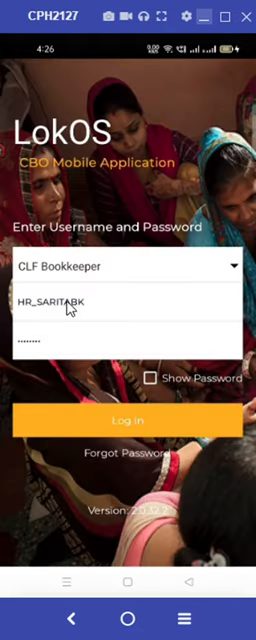
{"action": "mouse_move", "coordinate": [88, 374]}
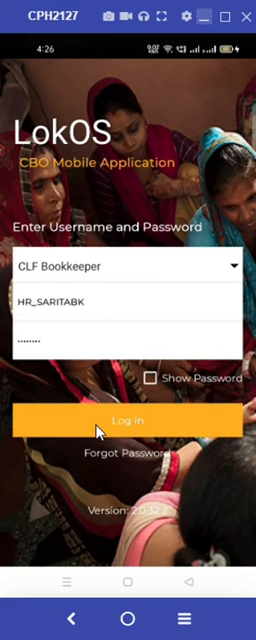
Step: Log in as CLF Bookkeeper and set a new four-digit PIN entered in both fields
{"action": "left_click", "coordinate": [128, 418]}
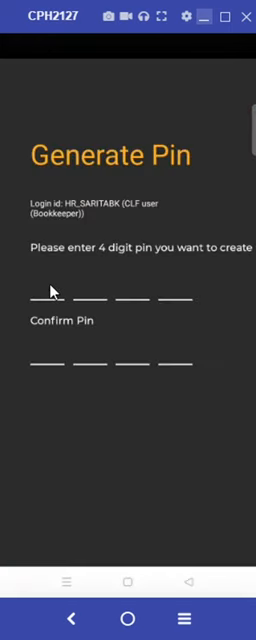
{"action": "left_click", "coordinate": [44, 300]}
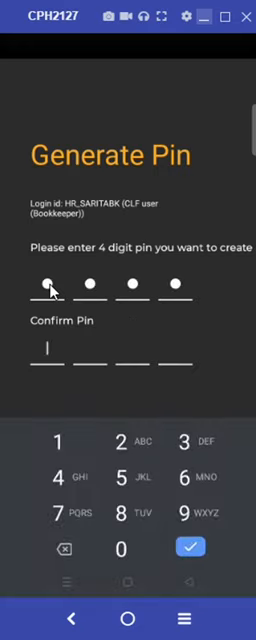
{"action": "left_click", "coordinate": [124, 440]}
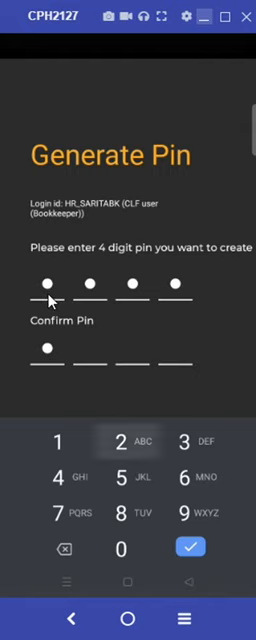
{"action": "left_click", "coordinate": [188, 548]}
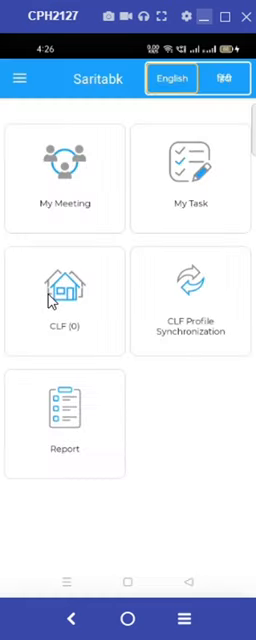
{"action": "mouse_move", "coordinate": [108, 188]}
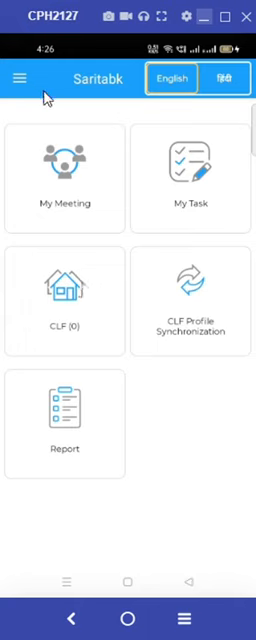
{"action": "mouse_move", "coordinate": [88, 96]}
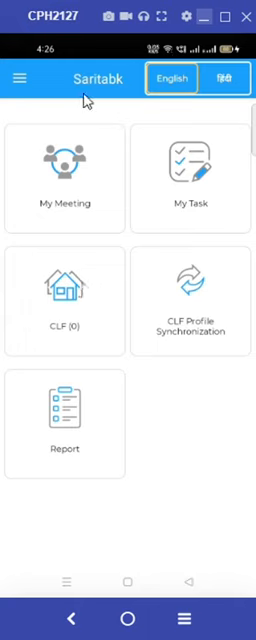
{"action": "mouse_move", "coordinate": [38, 330]}
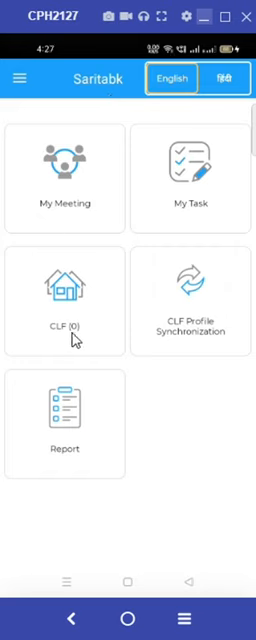
{"action": "mouse_move", "coordinate": [196, 342]}
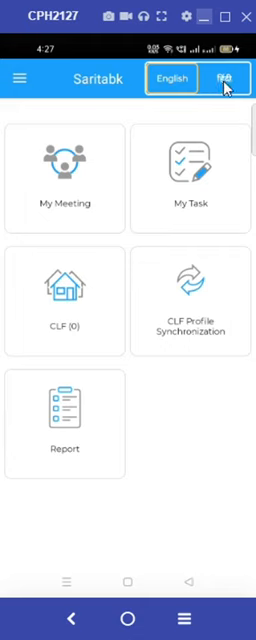
{"action": "mouse_move", "coordinate": [148, 322]}
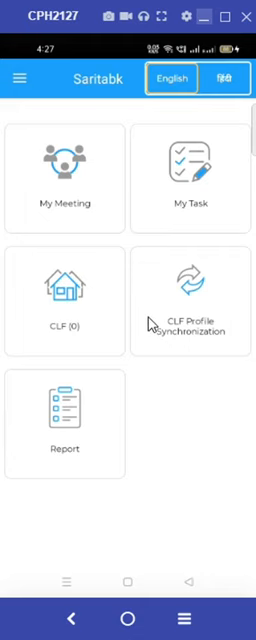
{"action": "mouse_move", "coordinate": [132, 336]}
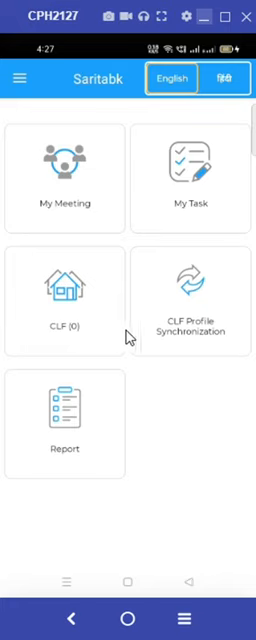
{"action": "mouse_move", "coordinate": [168, 348]}
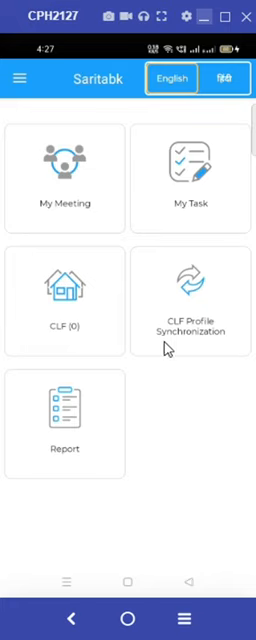
{"action": "mouse_move", "coordinate": [218, 306]}
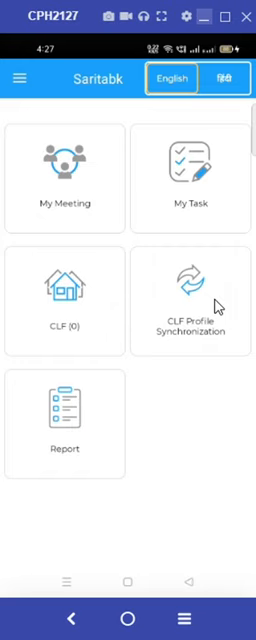
Step: Download the complete CLF data via CLF Profile Synchronization and dismiss the success message
{"action": "left_click", "coordinate": [196, 296]}
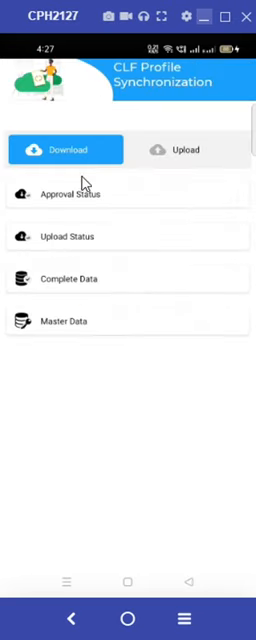
{"action": "mouse_move", "coordinate": [80, 288]}
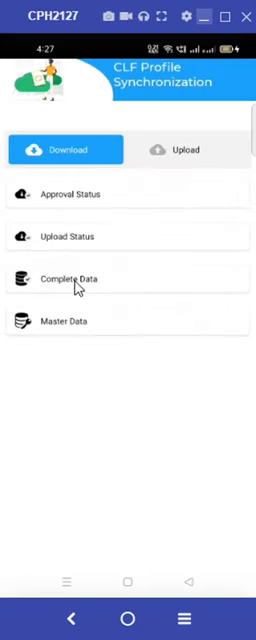
{"action": "left_click", "coordinate": [74, 278]}
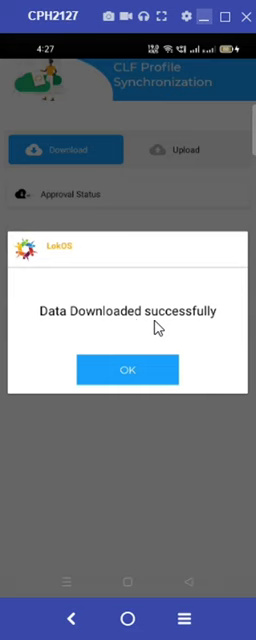
{"action": "left_click", "coordinate": [128, 370]}
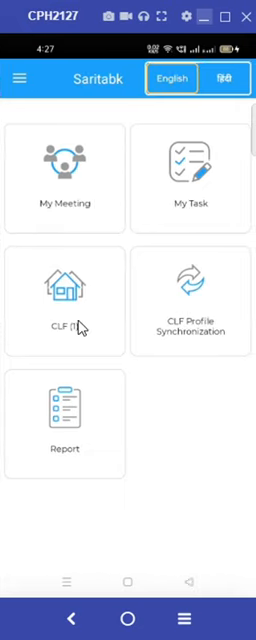
Step: Show the CLF list containing Prerna Mahila Cluster Fedration
{"action": "left_click", "coordinate": [64, 296]}
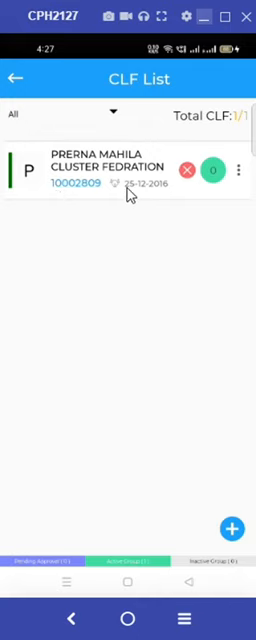
{"action": "mouse_move", "coordinate": [124, 184]}
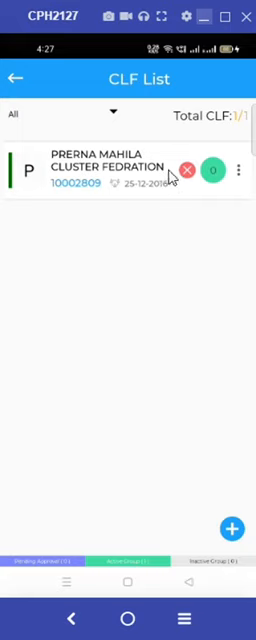
{"action": "mouse_move", "coordinate": [200, 190]}
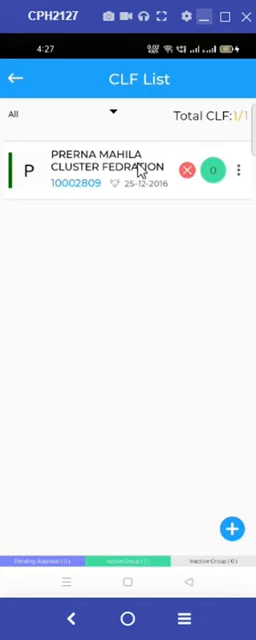
{"action": "mouse_move", "coordinate": [184, 168]}
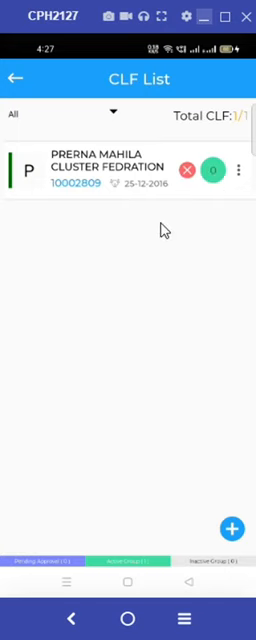
{"action": "mouse_move", "coordinate": [64, 188]}
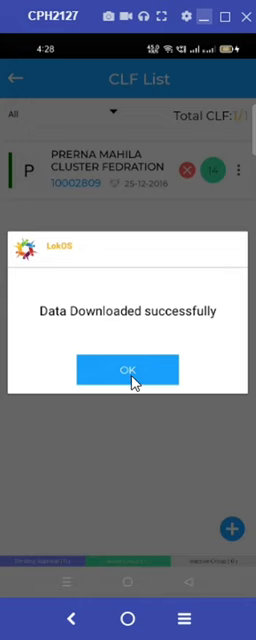
Step: Dismiss the download success popup and scroll through the Prerna Mahila Basic Detail form
{"action": "left_click", "coordinate": [128, 370]}
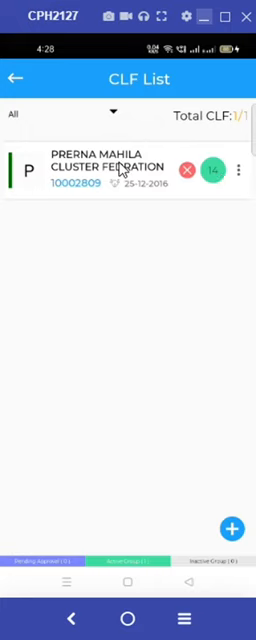
{"action": "mouse_move", "coordinate": [238, 172]}
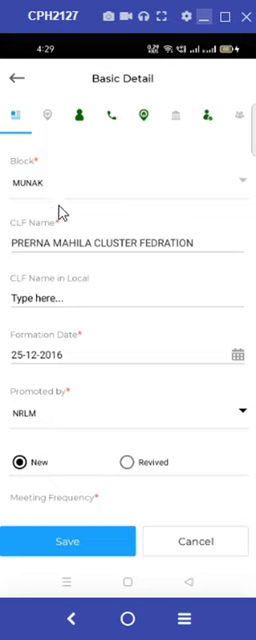
{"action": "mouse_move", "coordinate": [112, 248]}
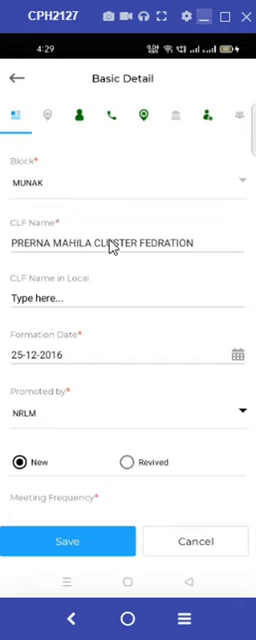
{"action": "mouse_move", "coordinate": [92, 296]}
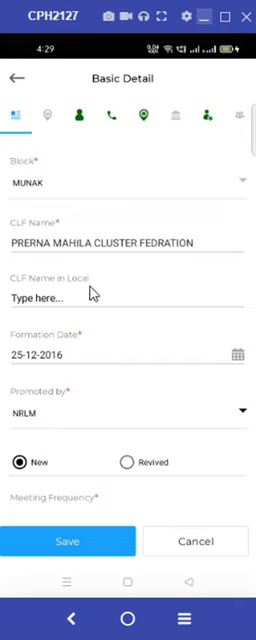
{"action": "mouse_move", "coordinate": [228, 244]}
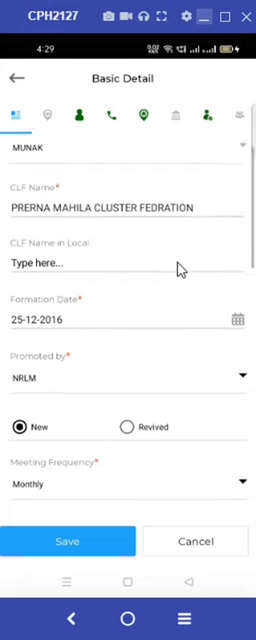
{"action": "scroll", "scroll_direction": "down", "scroll_amount": 3}
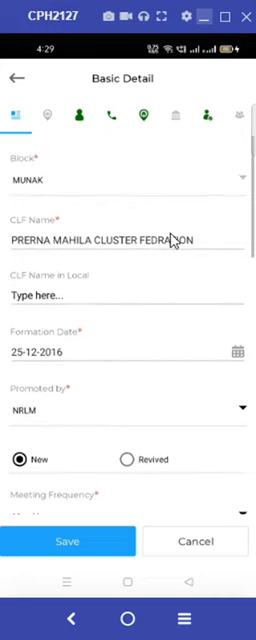
{"action": "scroll", "scroll_direction": "down", "scroll_amount": 3}
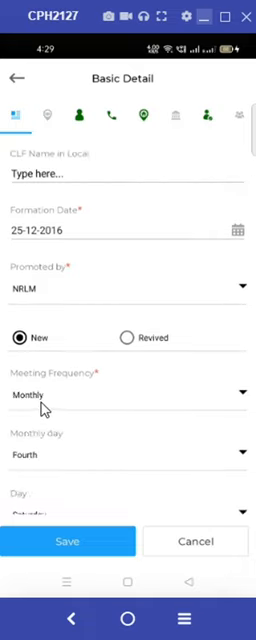
{"action": "mouse_move", "coordinate": [90, 388]}
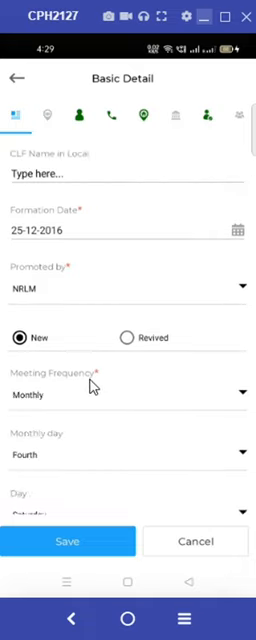
Step: Set the CLF meeting frequency to Fortnightly
{"action": "left_click", "coordinate": [128, 394]}
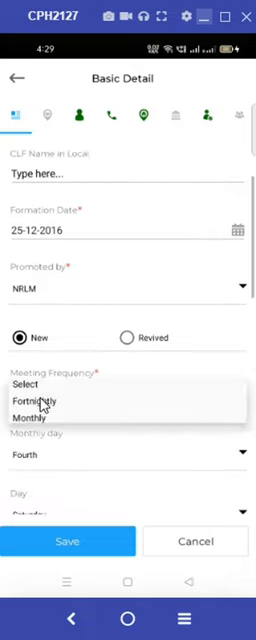
{"action": "left_click", "coordinate": [46, 400]}
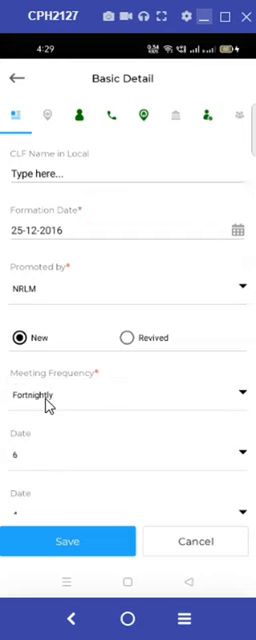
{"action": "scroll", "scroll_direction": "down", "scroll_amount": 3}
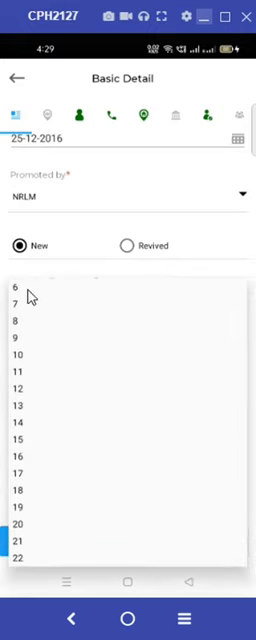
{"action": "mouse_move", "coordinate": [44, 362]}
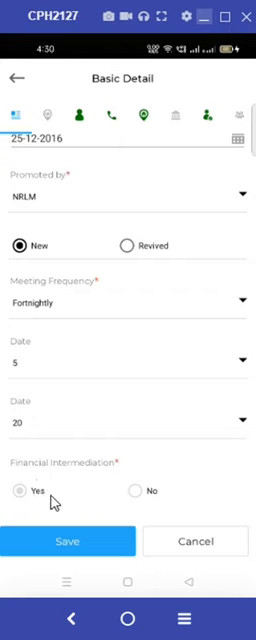
Step: Scroll down through the savings and bookkeeper fields of the Basic Detail form
{"action": "scroll", "scroll_direction": "down", "scroll_amount": 3}
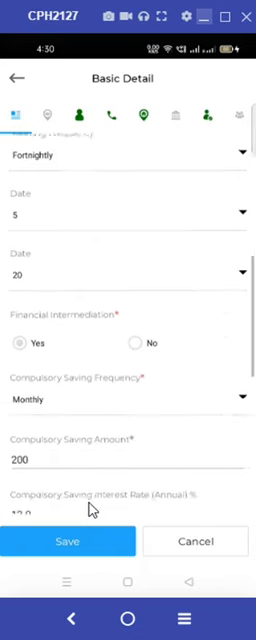
{"action": "scroll", "scroll_direction": "down", "scroll_amount": 3}
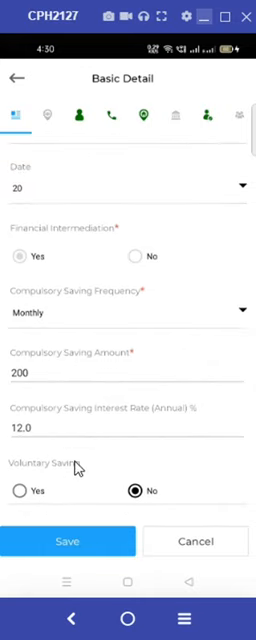
{"action": "scroll", "scroll_direction": "down", "scroll_amount": 3}
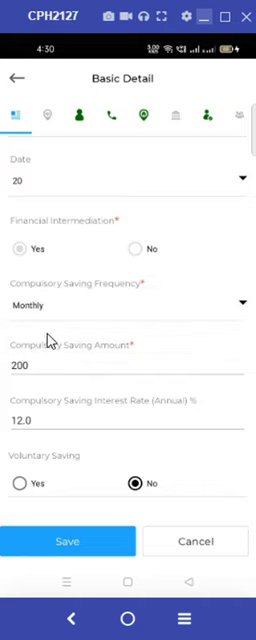
{"action": "mouse_move", "coordinate": [40, 372]}
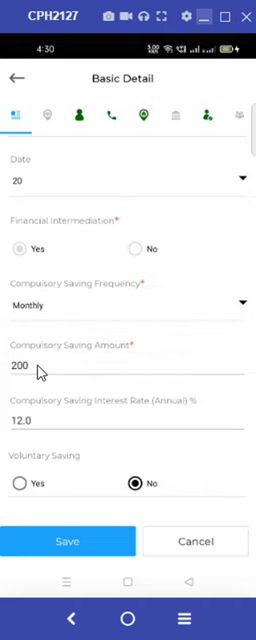
{"action": "scroll", "scroll_direction": "down", "scroll_amount": 3}
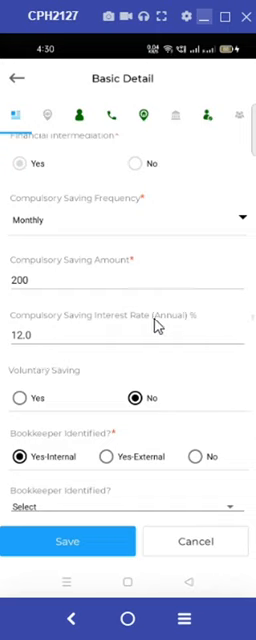
{"action": "mouse_move", "coordinate": [96, 340]}
{"action": "type", "text": "0"}
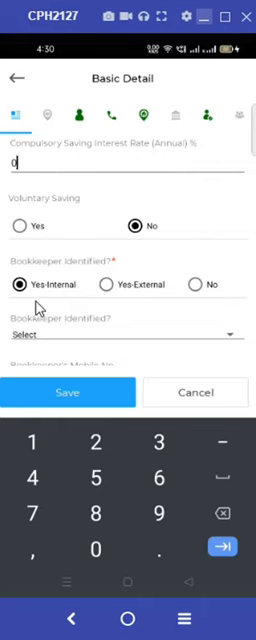
{"action": "mouse_move", "coordinate": [180, 286]}
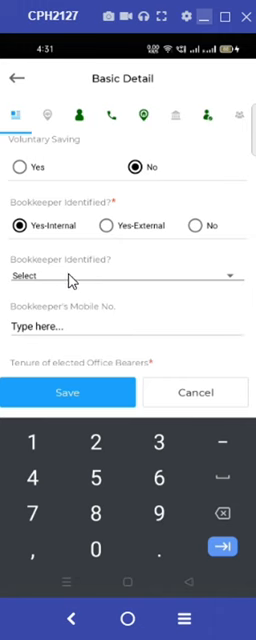
Step: Assign the bookkeeper as the member from Ganga Mahila SHG
{"action": "left_click", "coordinate": [128, 276]}
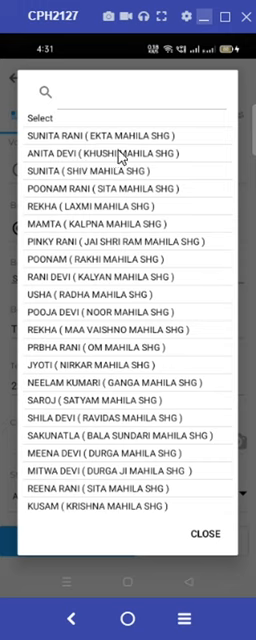
{"action": "mouse_move", "coordinate": [90, 368]}
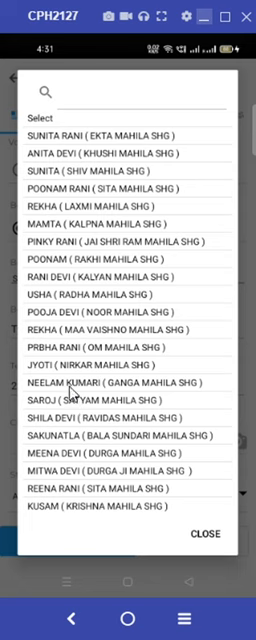
{"action": "left_click", "coordinate": [128, 384]}
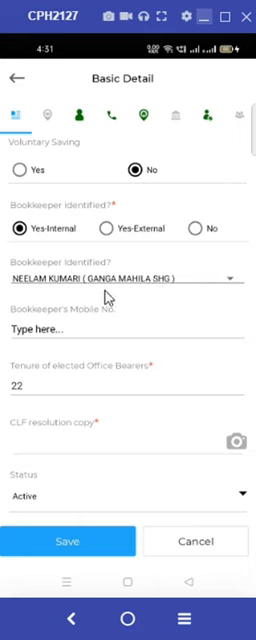
{"action": "mouse_move", "coordinate": [46, 340]}
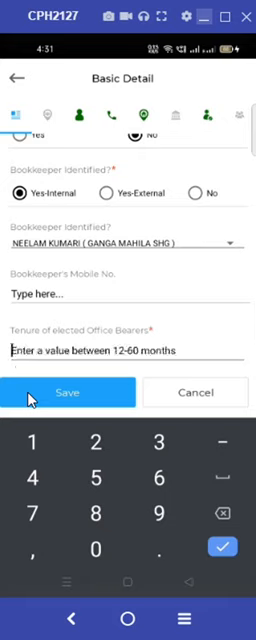
Step: Enter 24 months as office bearer tenure and start photographing the CLF resolution copy
{"action": "type", "text": "24"}
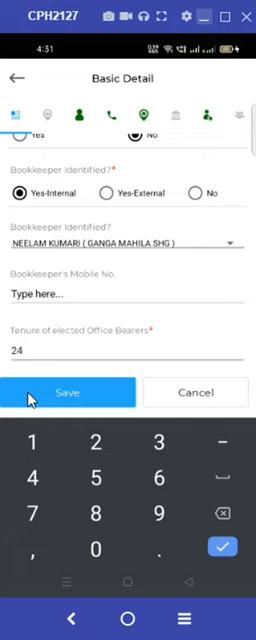
{"action": "scroll", "scroll_direction": "down", "scroll_amount": 3}
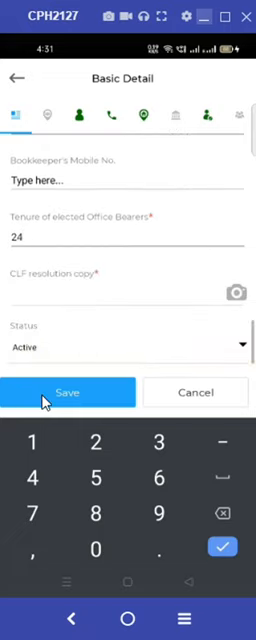
{"action": "left_click", "coordinate": [236, 292]}
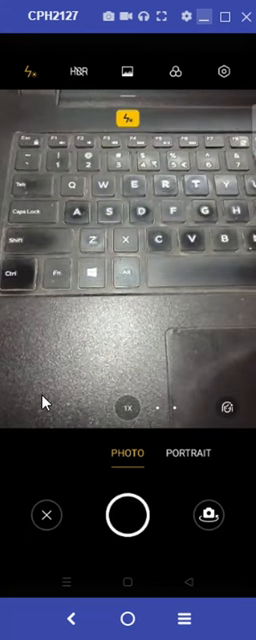
Step: Photograph the CLF resolution copy and save Prerana Mahila CLF basic details, reaching VO-CLF Mapping
{"action": "left_click", "coordinate": [128, 512]}
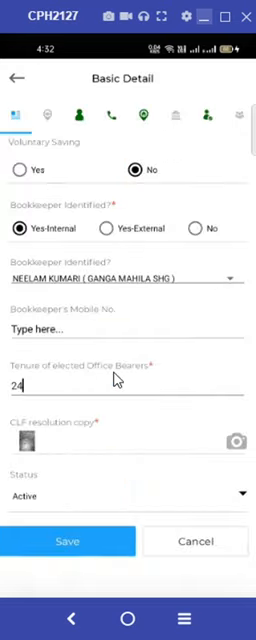
{"action": "left_click", "coordinate": [52, 114]}
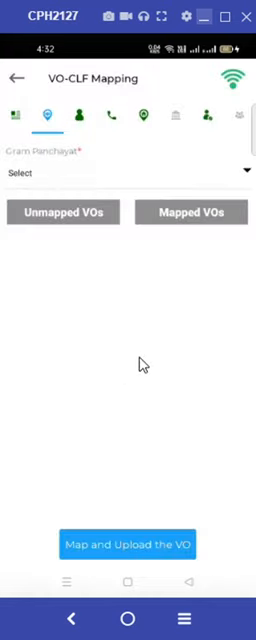
{"action": "mouse_move", "coordinate": [152, 156]}
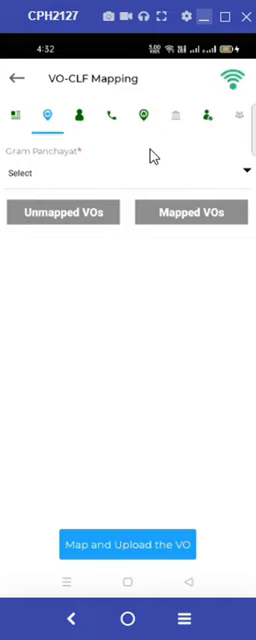